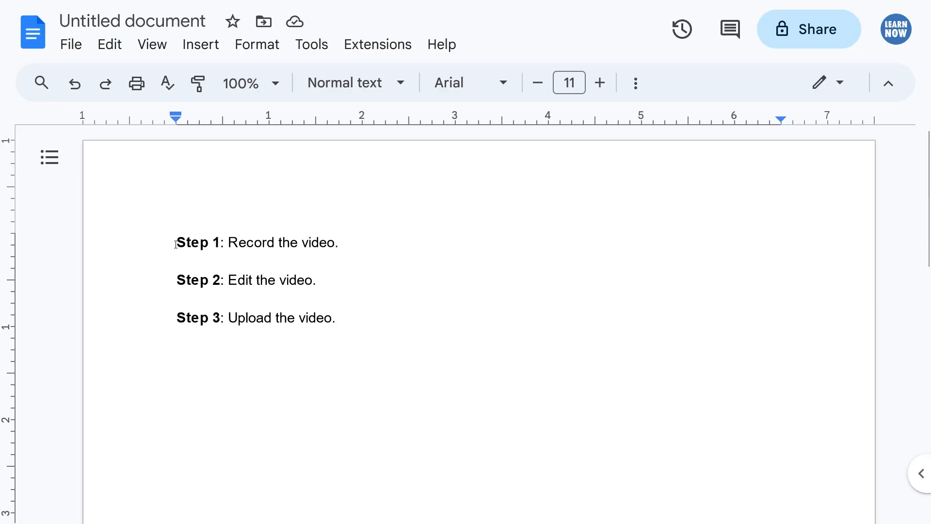
Place the cursor at Step 1 and bring up the Insert > Dropdown presets.
click(200, 44)
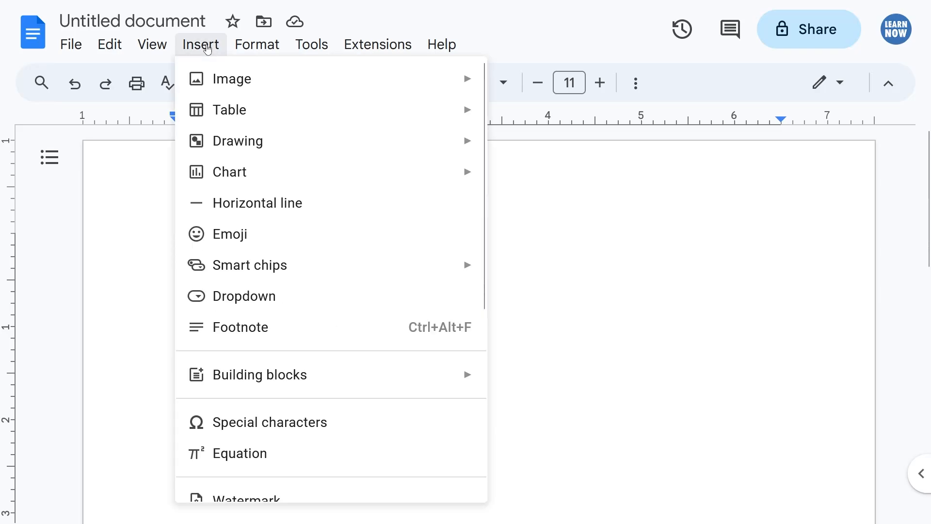
click(246, 296)
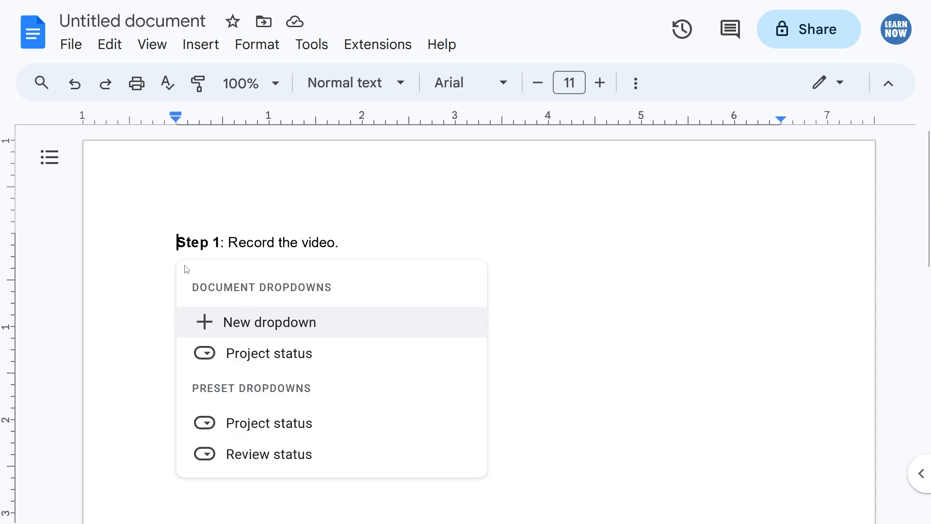
mouse_move(248, 334)
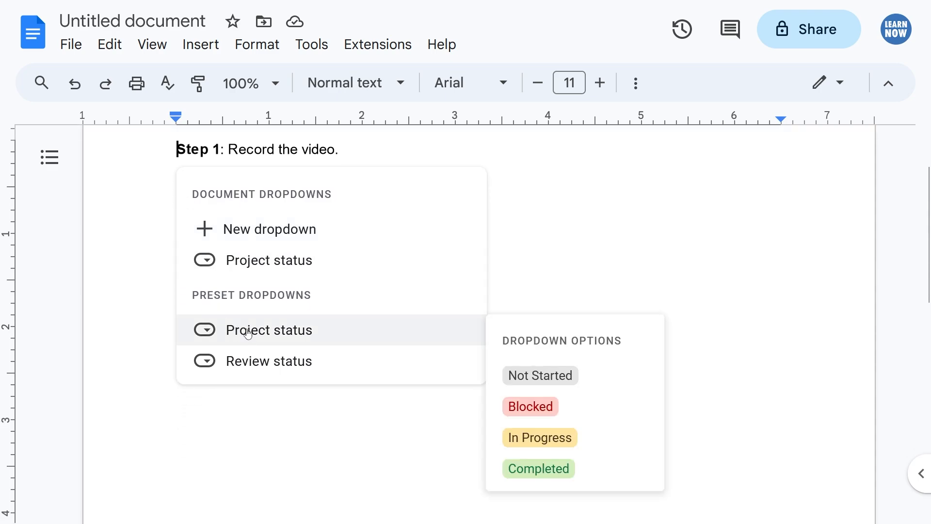
mouse_move(260, 368)
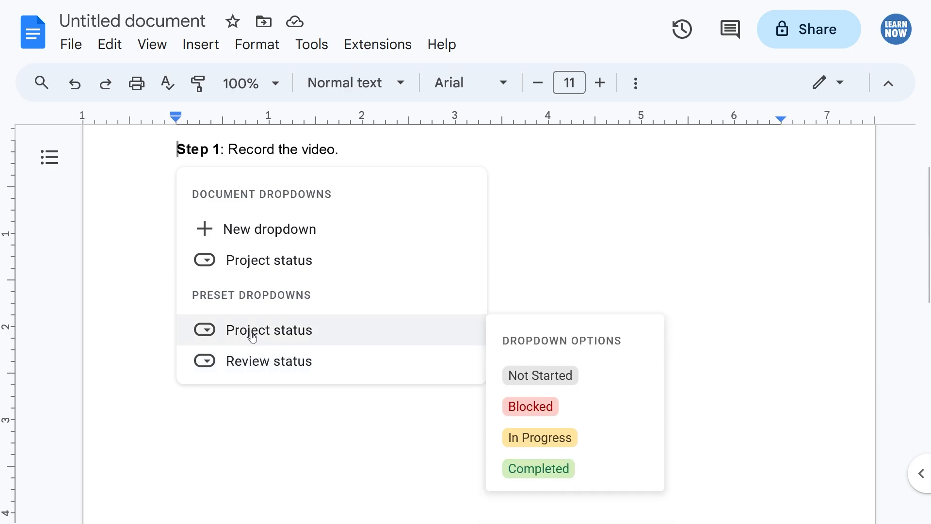
Add Project status chips set to Completed, In Progress and Not Started for Steps 1–3.
click(254, 330)
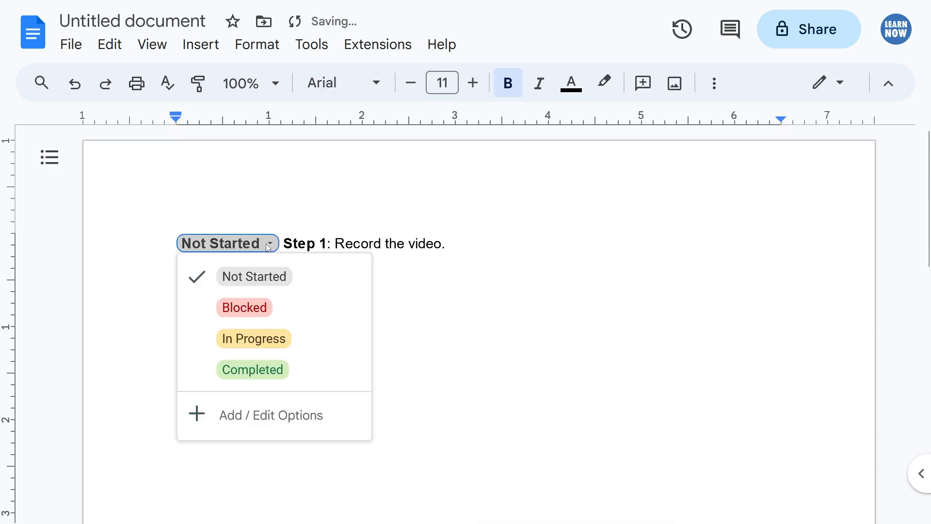
click(252, 369)
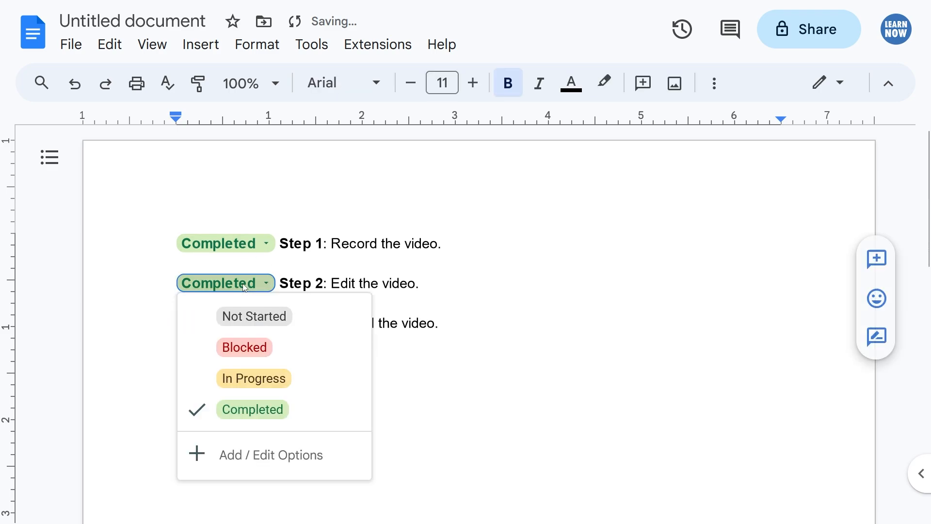
click(254, 378)
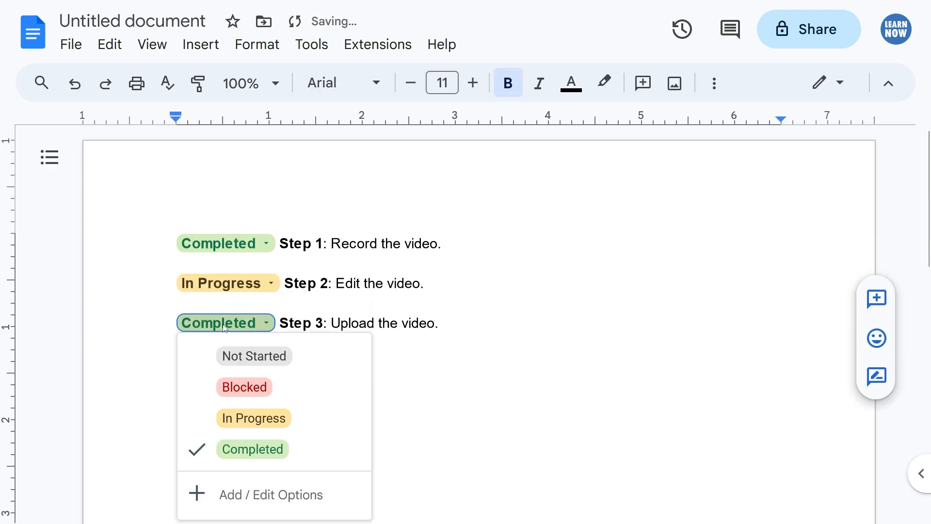
click(253, 356)
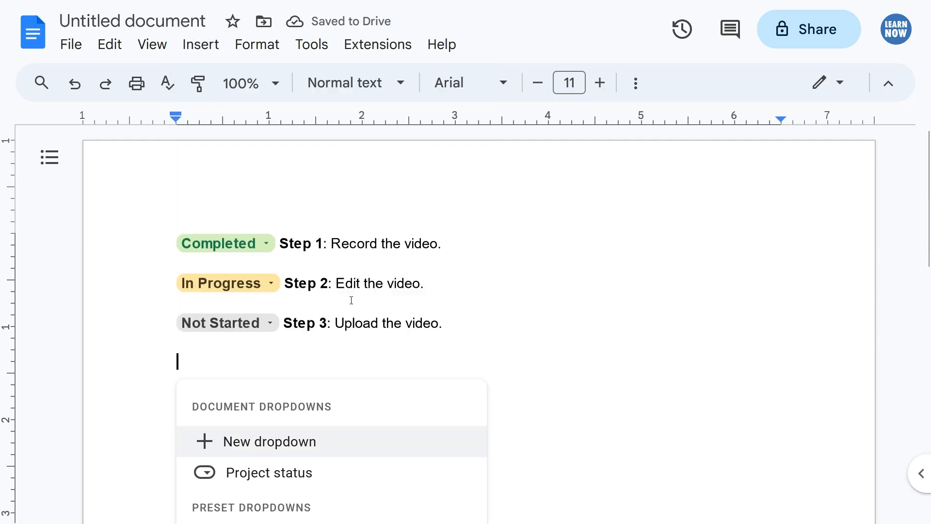
Save a new dropdown 'Configuration 1' with default Options 1–4 below Step 3.
click(270, 442)
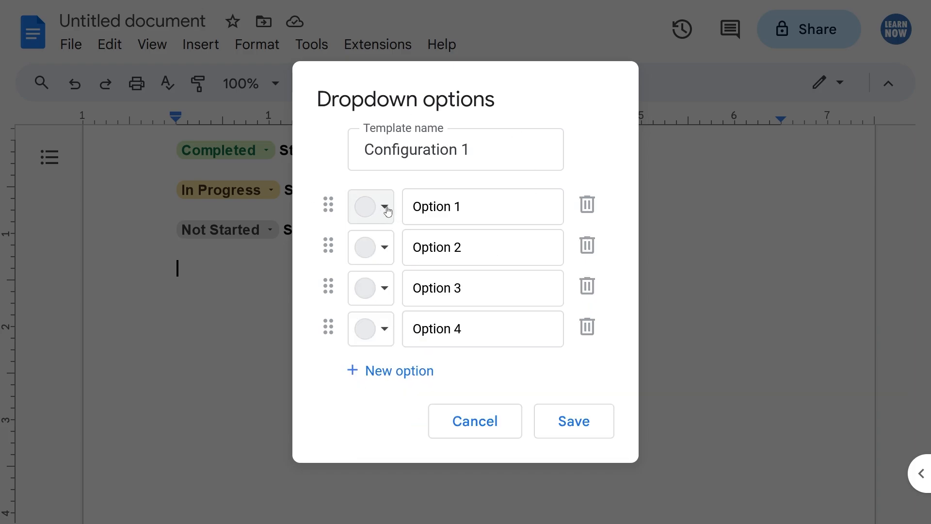
mouse_move(407, 380)
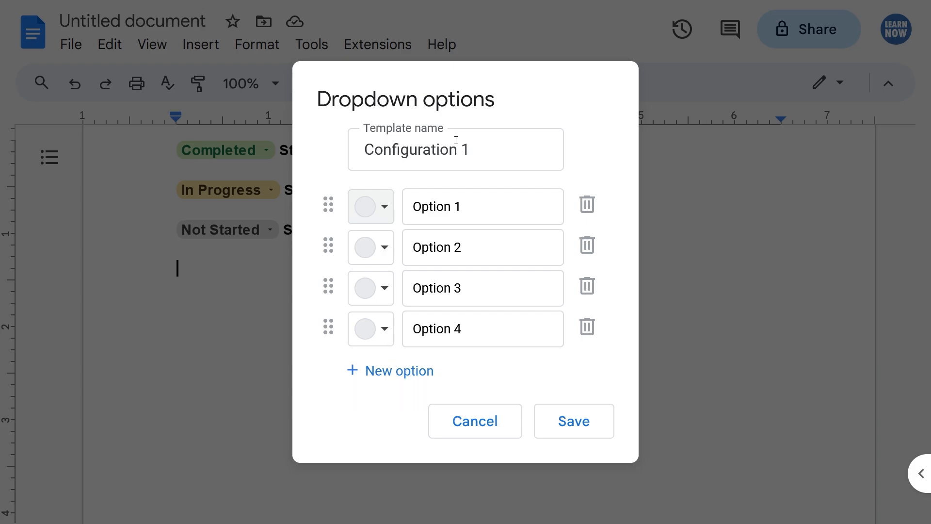
mouse_move(495, 197)
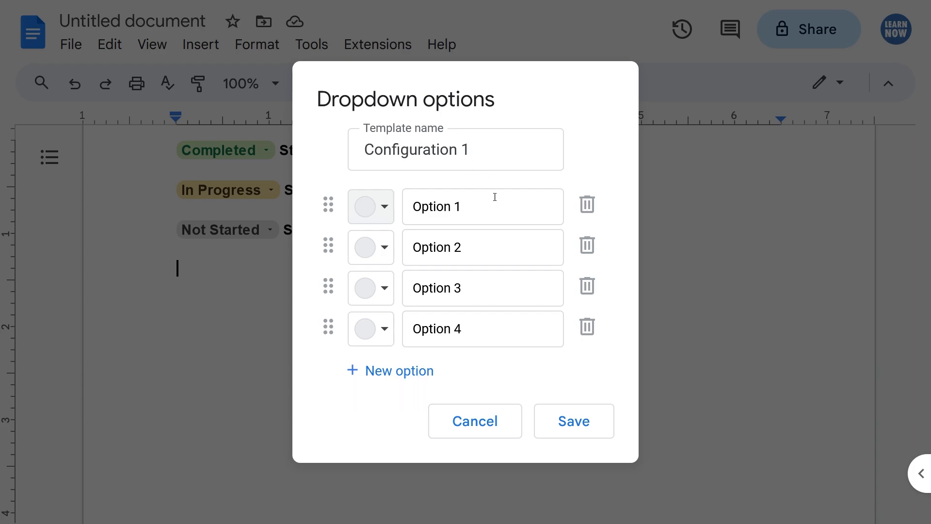
click(574, 421)
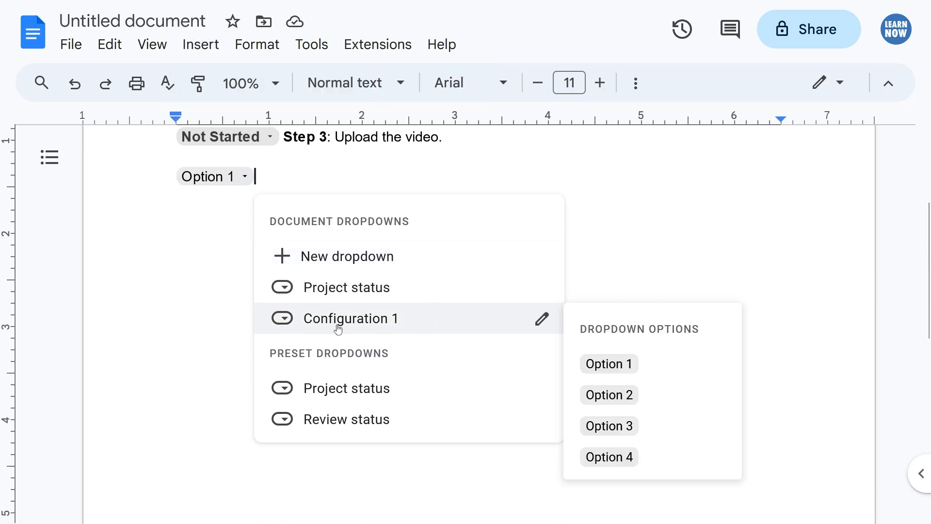
mouse_move(316, 322)
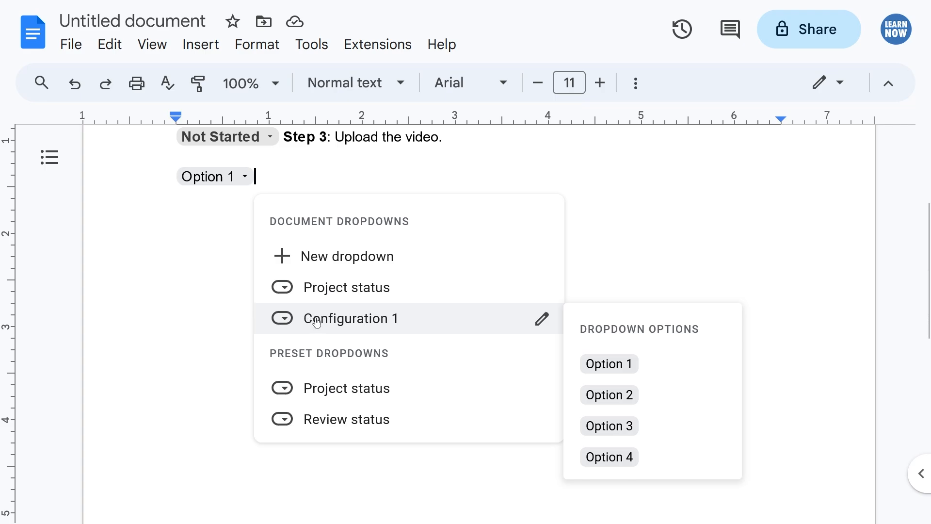
Open the Configuration 1 dropdown settings and cancel without changes.
click(541, 319)
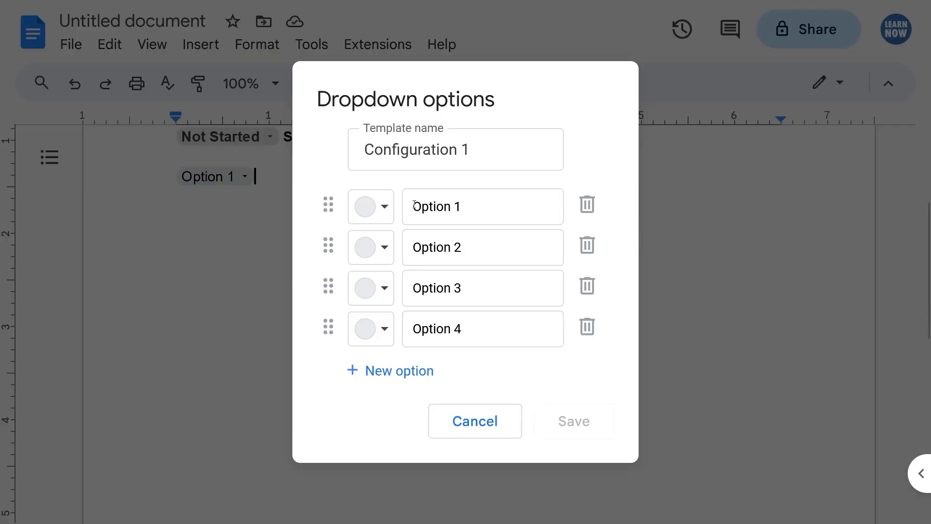
mouse_move(539, 219)
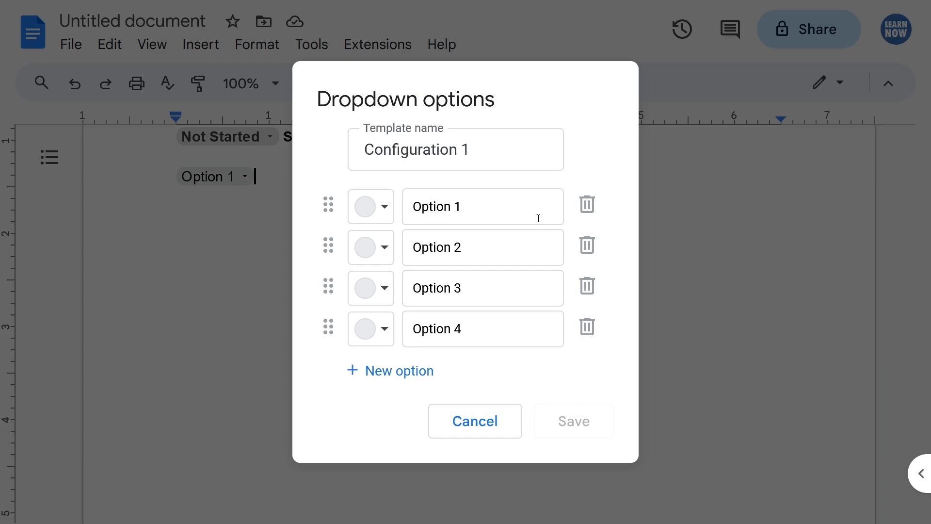
mouse_move(440, 427)
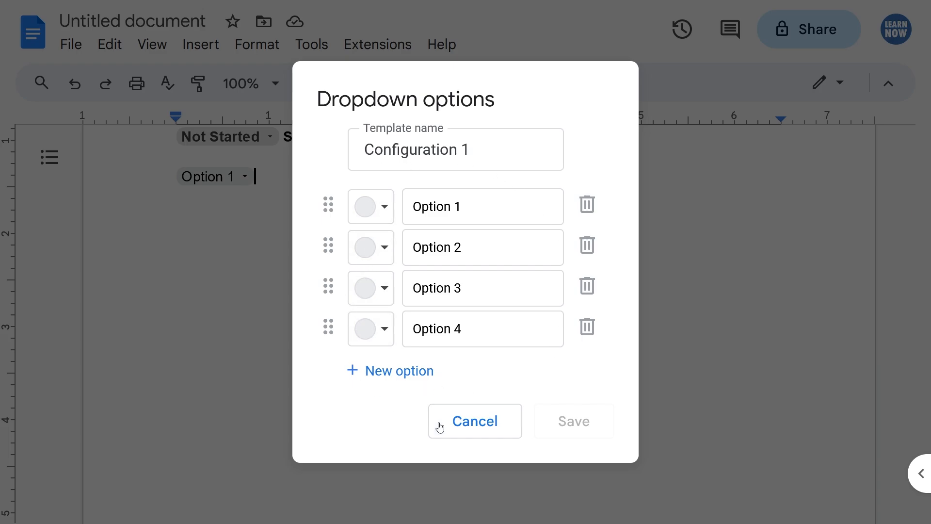
click(475, 421)
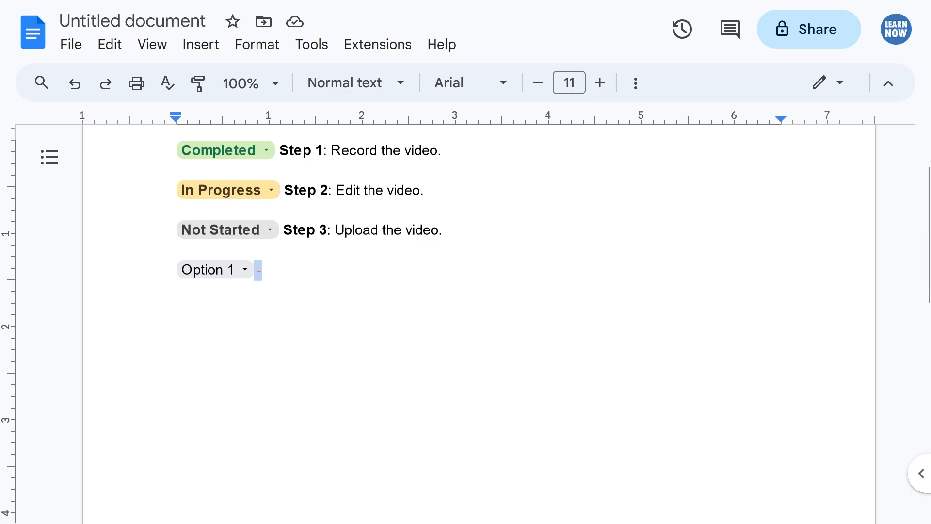
Delete the Option 1 chip and reopen the Configuration 1 template for editing.
key(Backspace)
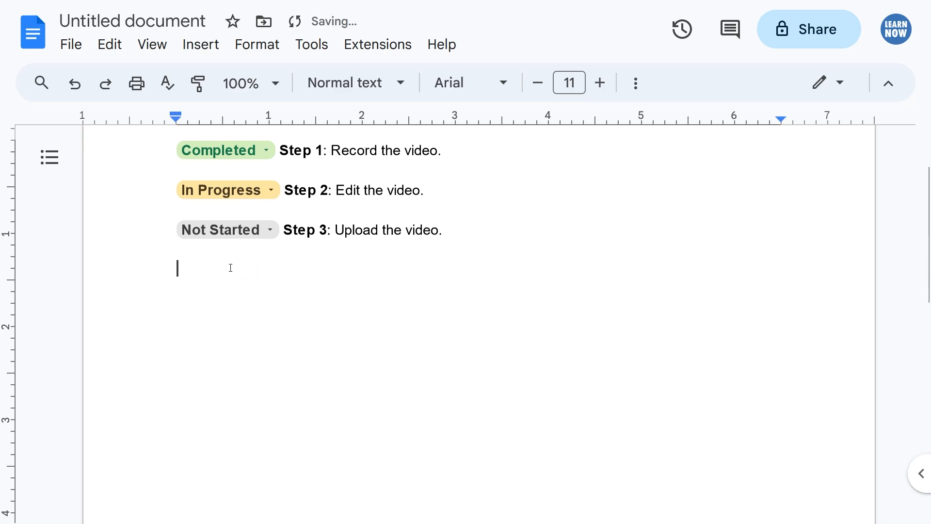
click(200, 44)
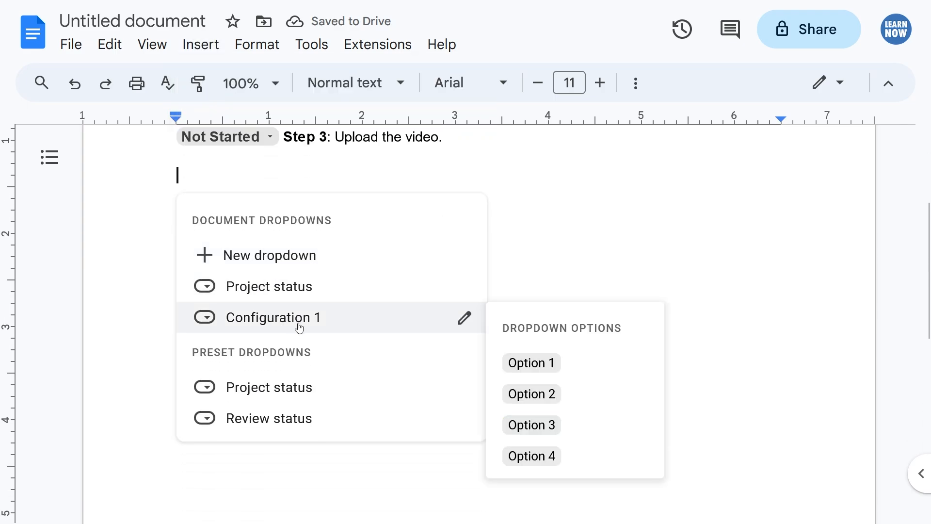
mouse_move(464, 321)
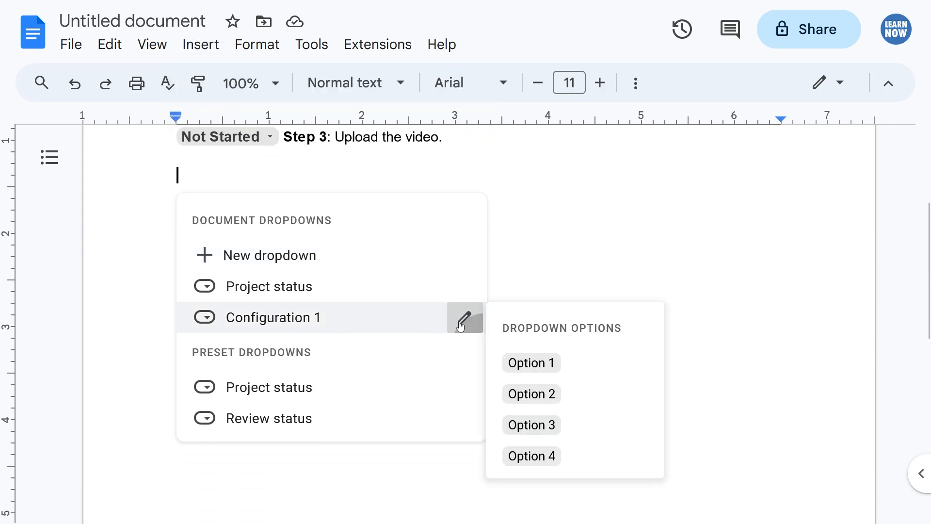
click(465, 316)
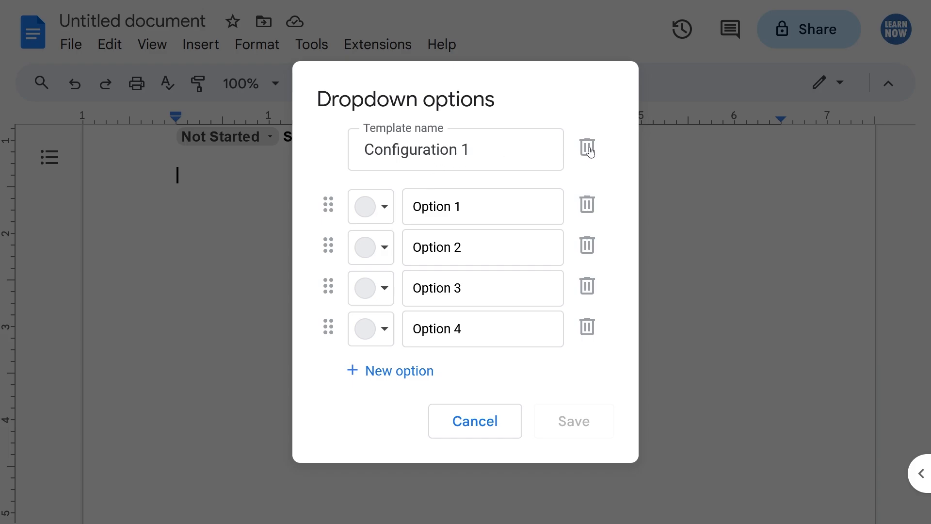